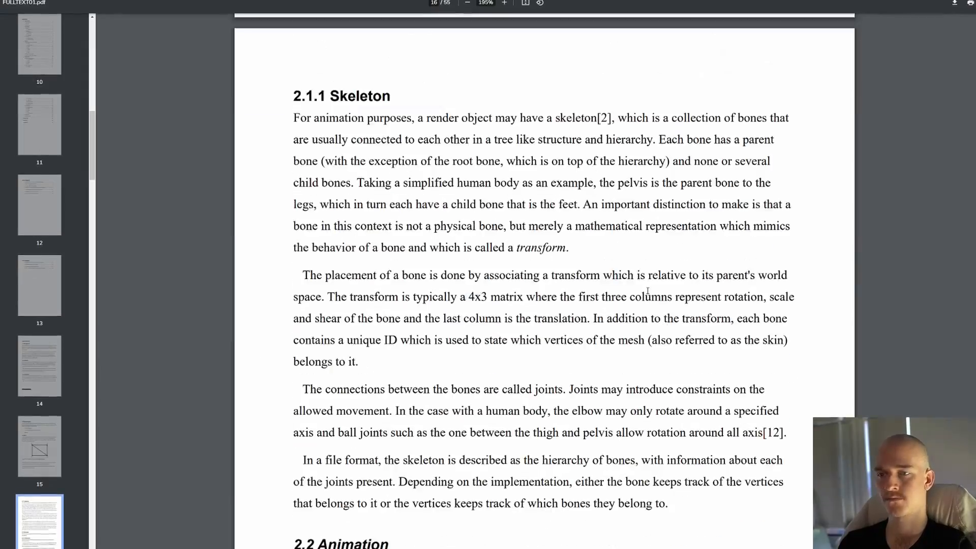
# - Scroll the FULLTEXT01.pdf thesis down to section 2.1.1 Skeleton on page 16
pyautogui.scroll(-3)
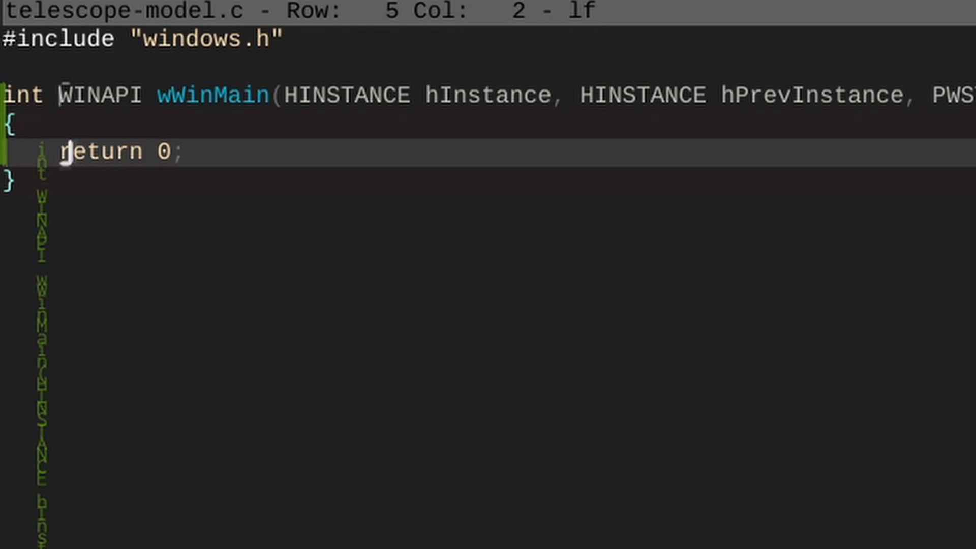
# - Insert printf("") on a new line inside wWinMain before return 0
pyautogui.write('printf("")')
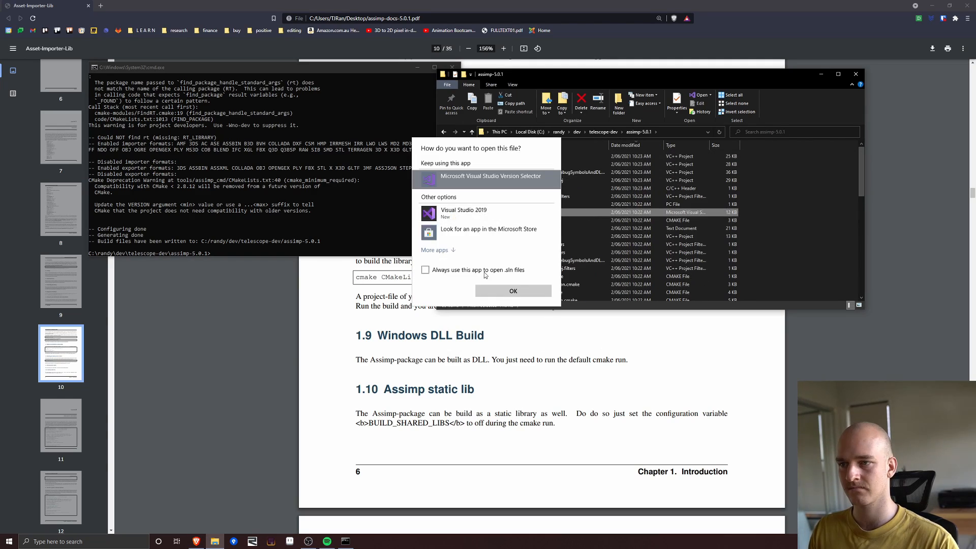
# - Open the assimp-5.0.1 solution with the Microsoft Visual Studio Version Selector
pyautogui.click(513, 291)
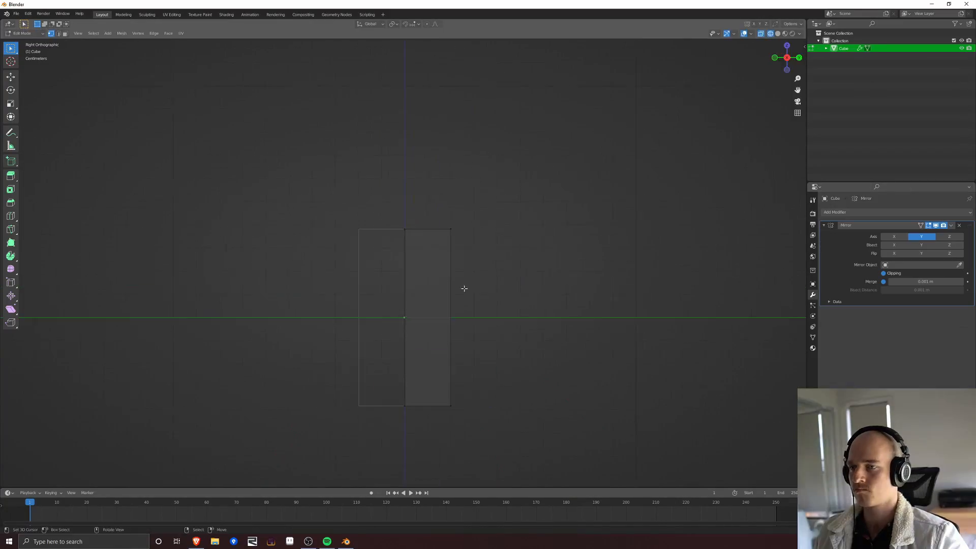
# - Type the list items '- alergic to cats', '- playing tennis' and '- surfing'
pyautogui.moveTo(463, 289); pyautogui.dragTo(511, 335)
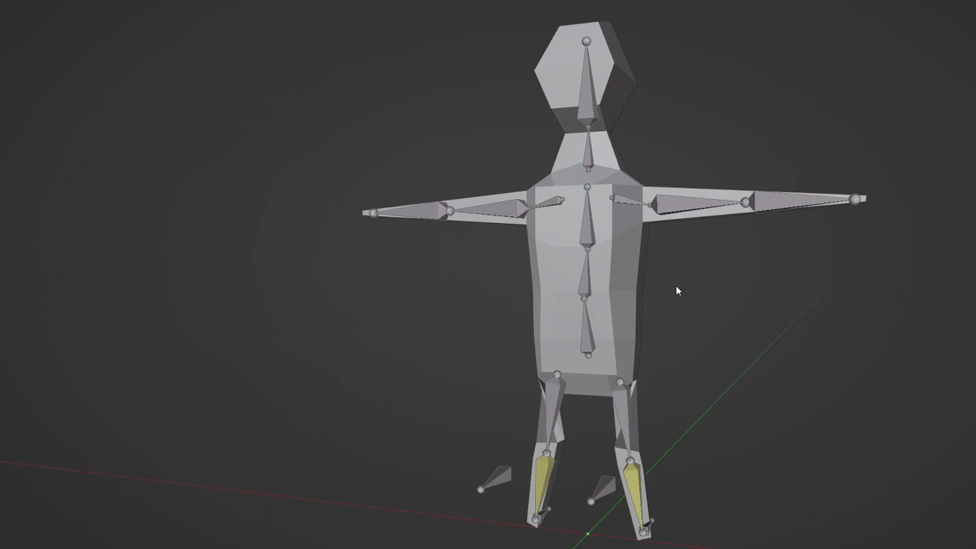
pyautogui.write('- alergic to cats')
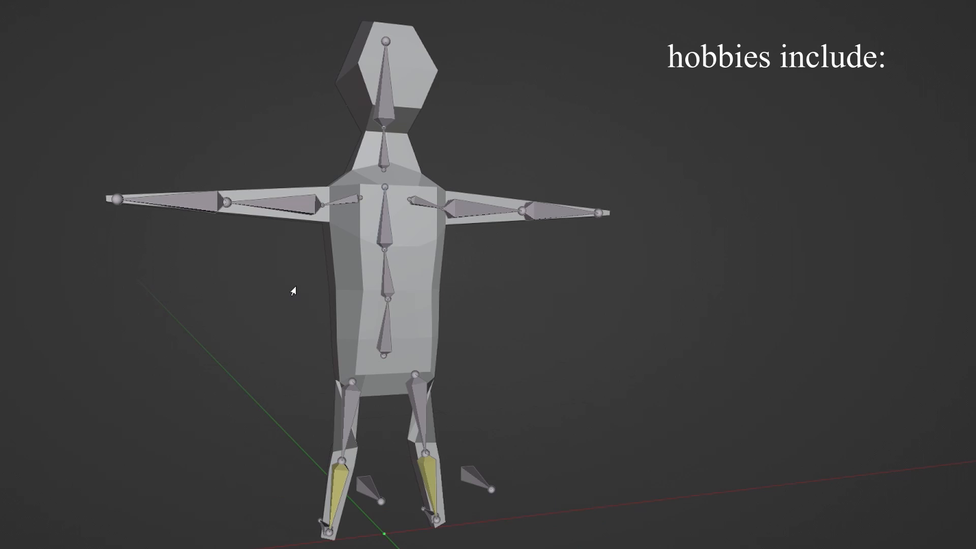
pyautogui.write('- playing tennis')
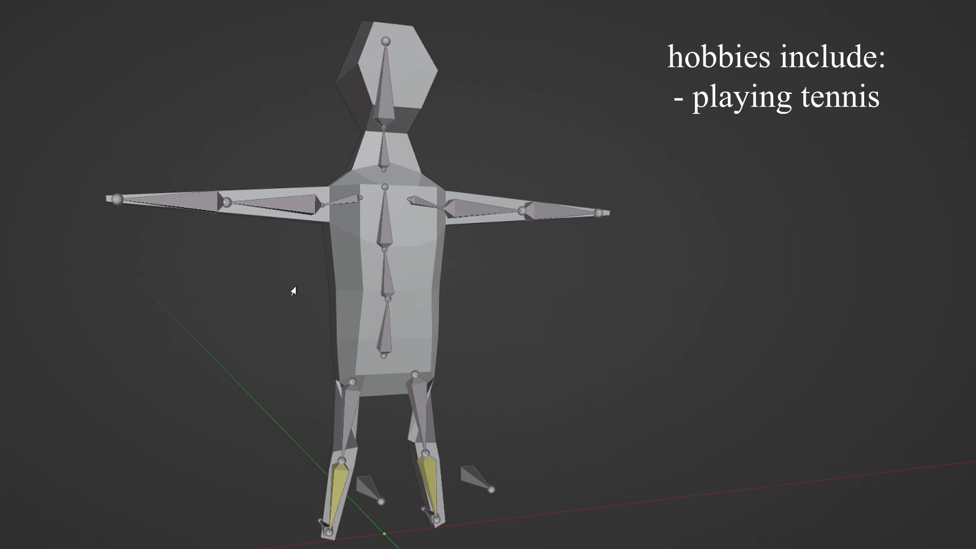
pyautogui.write('- surfing')
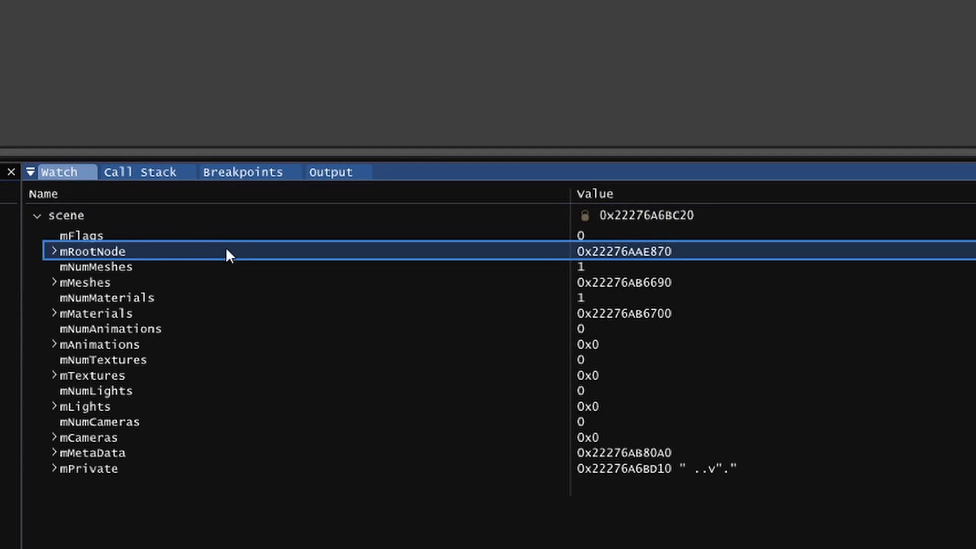
pyautogui.click(97, 266)
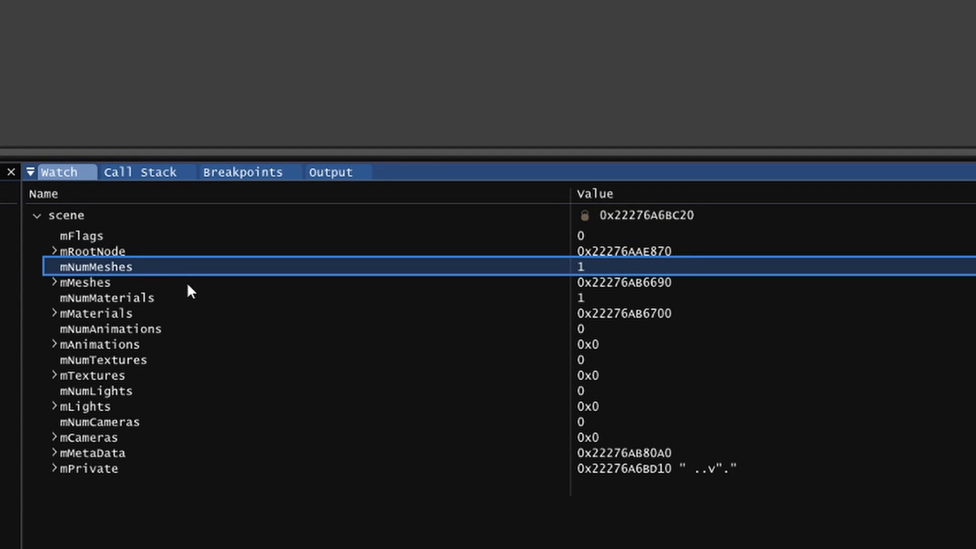
pyautogui.click(111, 344)
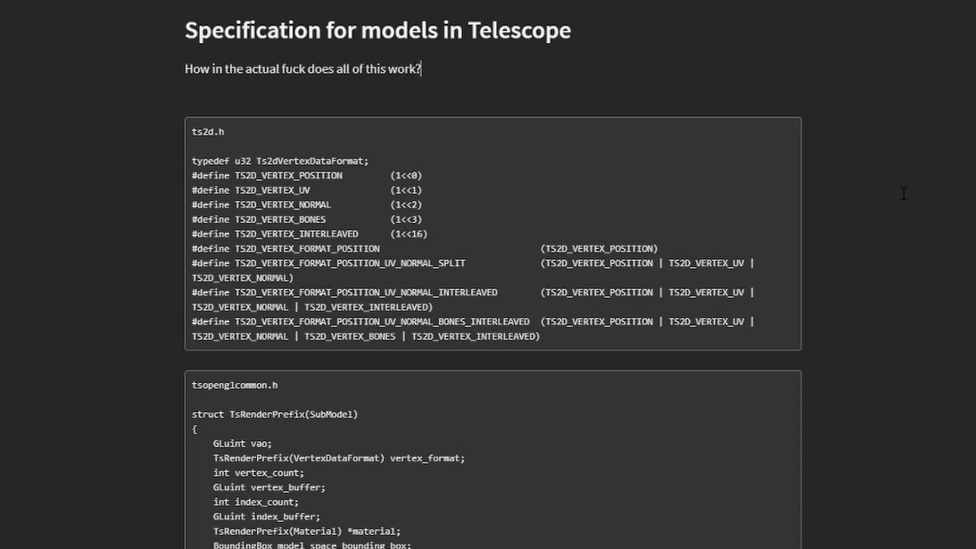
# - Scroll past the Vertex Shader and Fragment Shader sections to the Materials notes
pyautogui.scroll(-3)
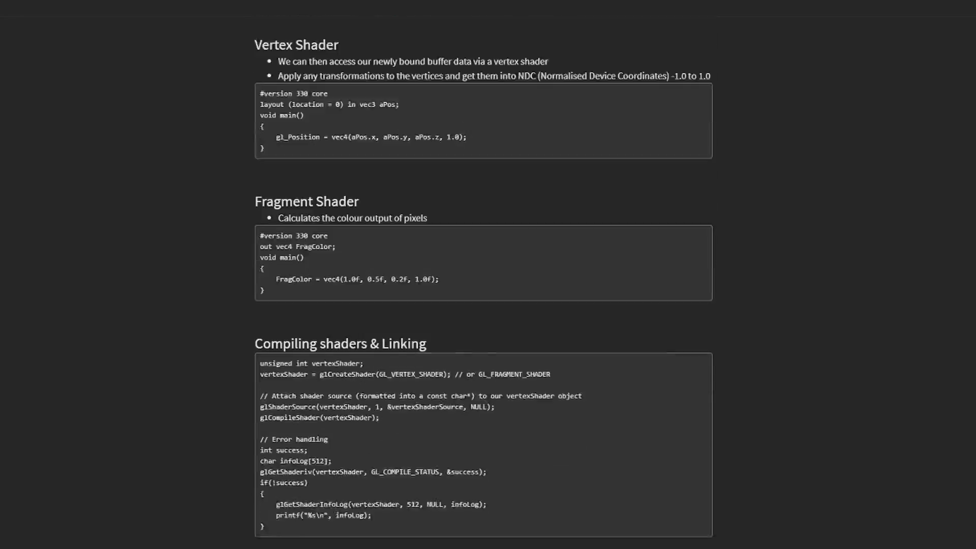
pyautogui.scroll(-3)
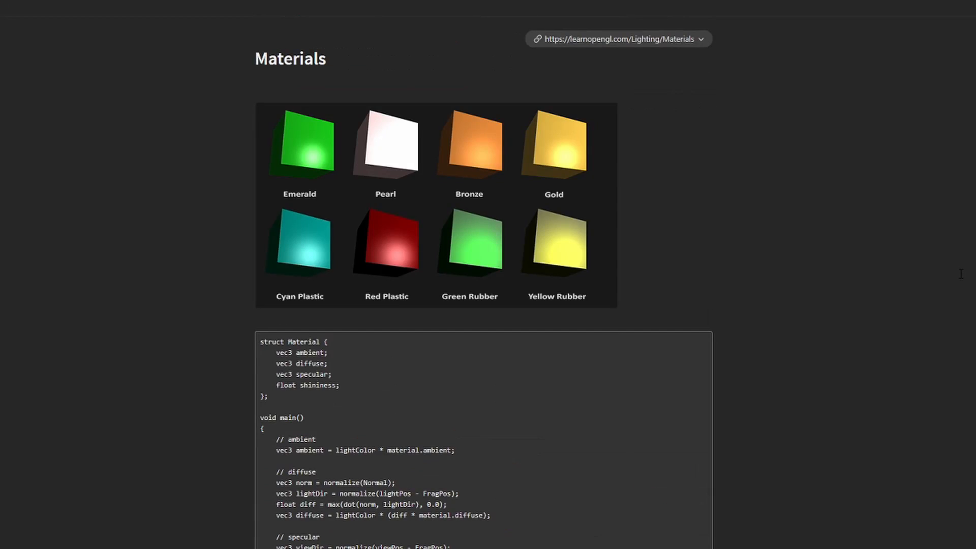
pyautogui.scroll(-3)
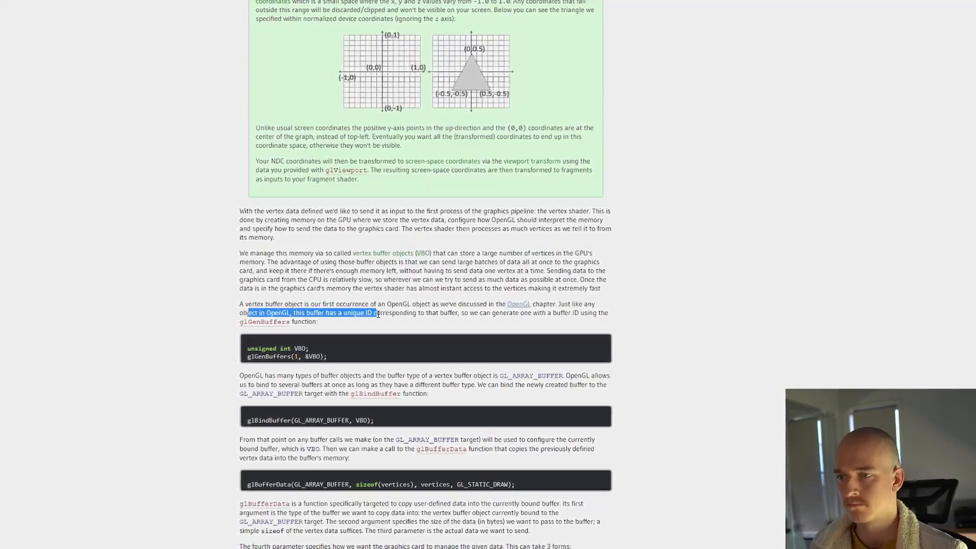
# - Scroll Hello Triangle down to the vertex buffer objects and glGenBuffers paragraph
pyautogui.scroll(-3)
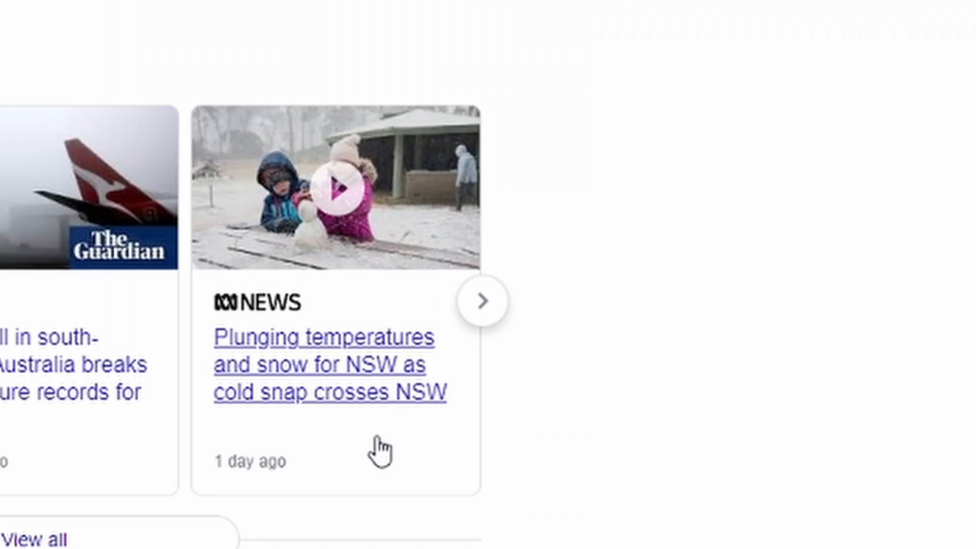
pyautogui.moveTo(470, 454)
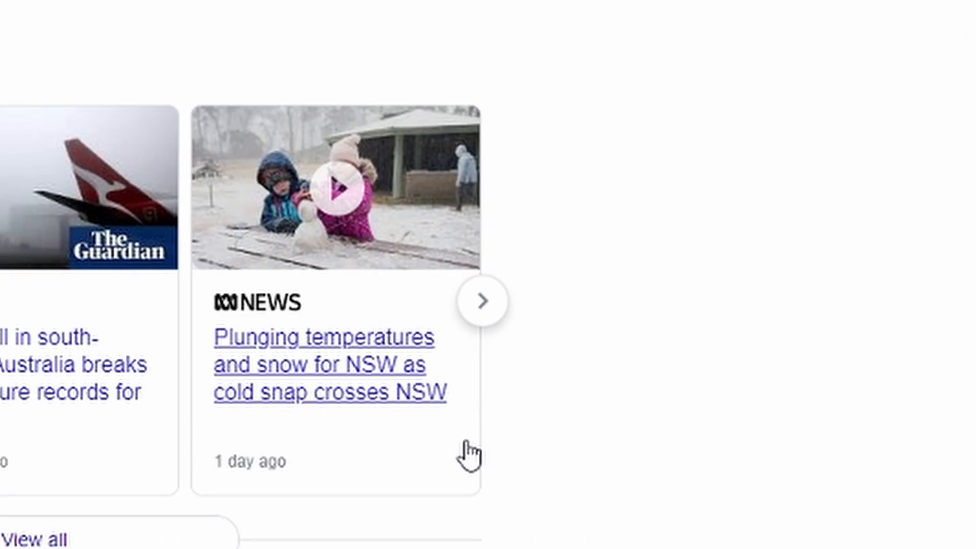
pyautogui.click(330, 365)
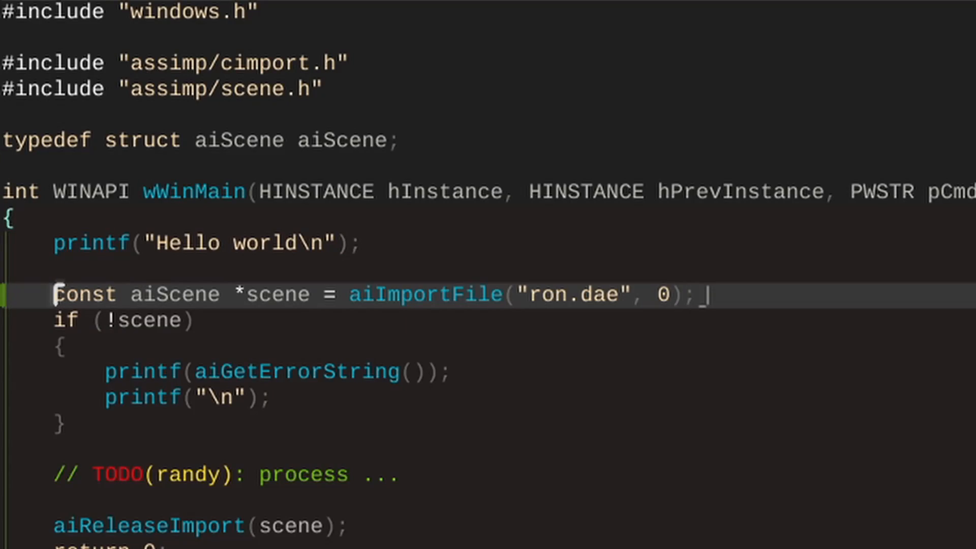
# - Double-click in the wWinMain code of telescope-model.c to start adding the ron.dae import
pyautogui.doubleClick(174, 295)
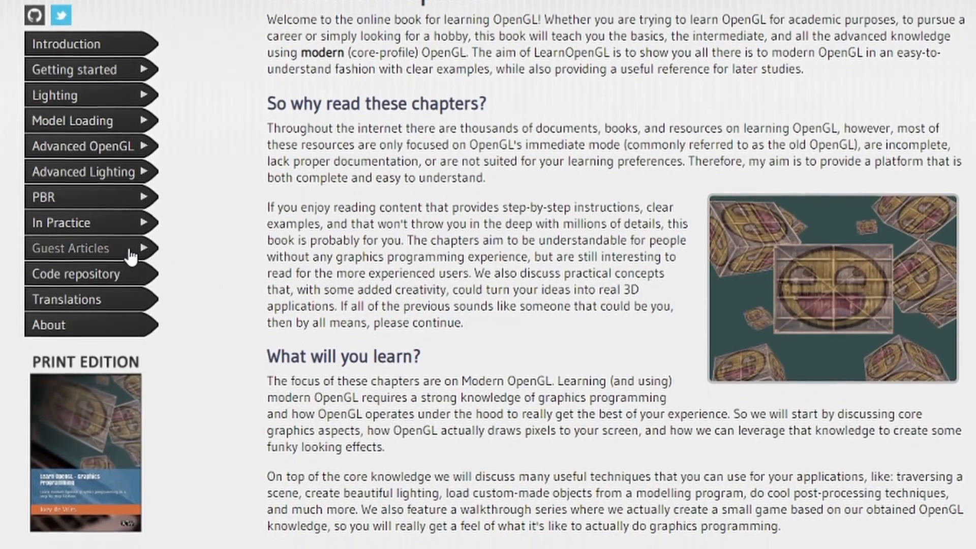
# - Open Guest Articles from the LearnOpenGL home page's left sidebar
pyautogui.click(71, 248)
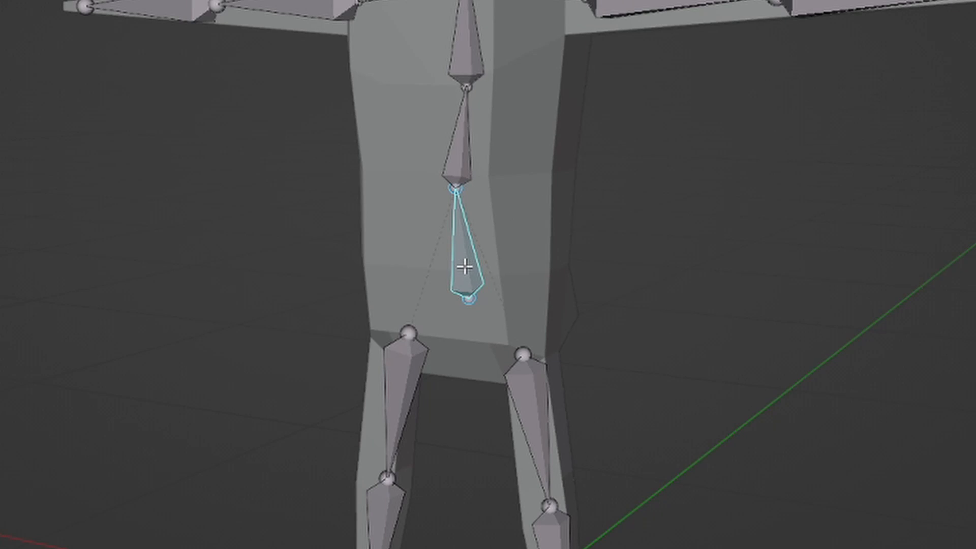
# - Select the upper leg bone, then rotate the lower arm bone to bend the arm
pyautogui.click(526, 388)
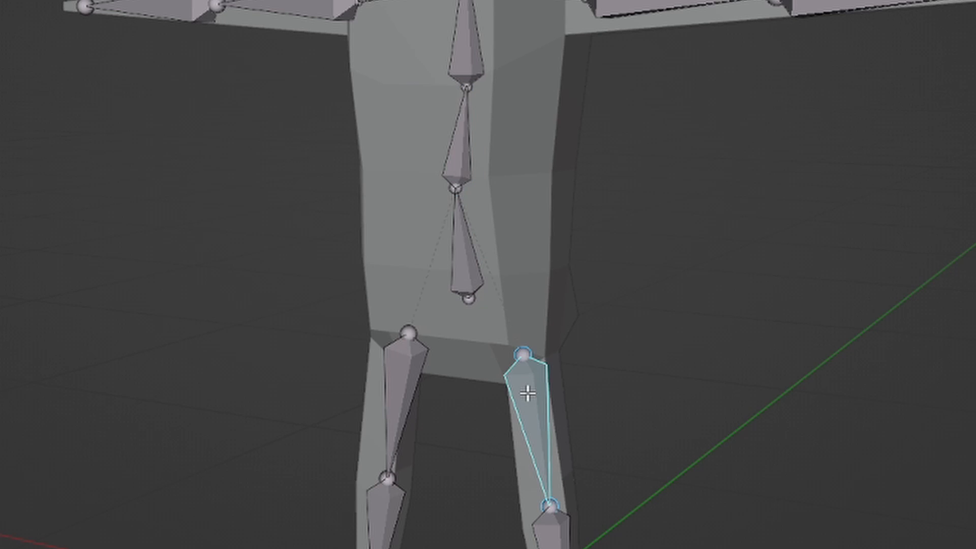
pyautogui.scroll(-3)
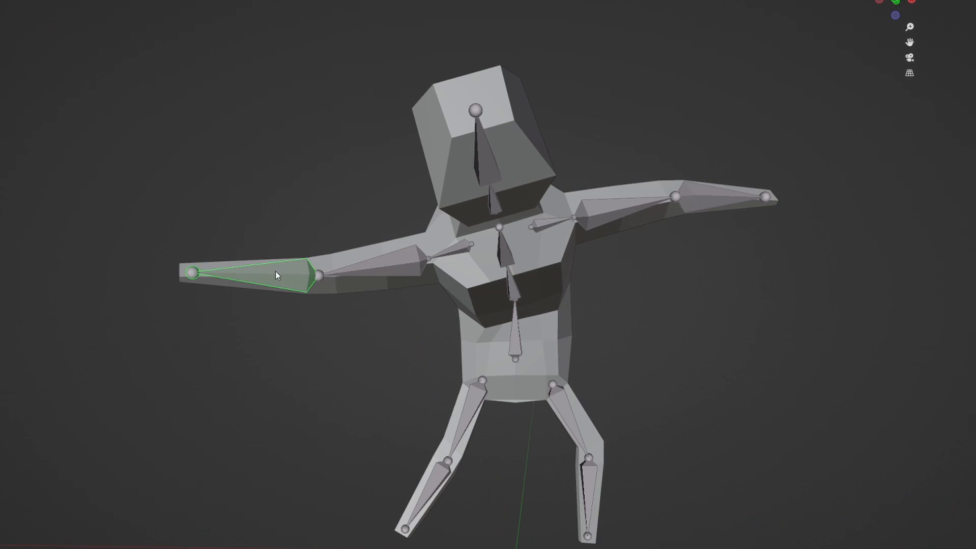
pyautogui.moveTo(277, 275); pyautogui.dragTo(626, 333)
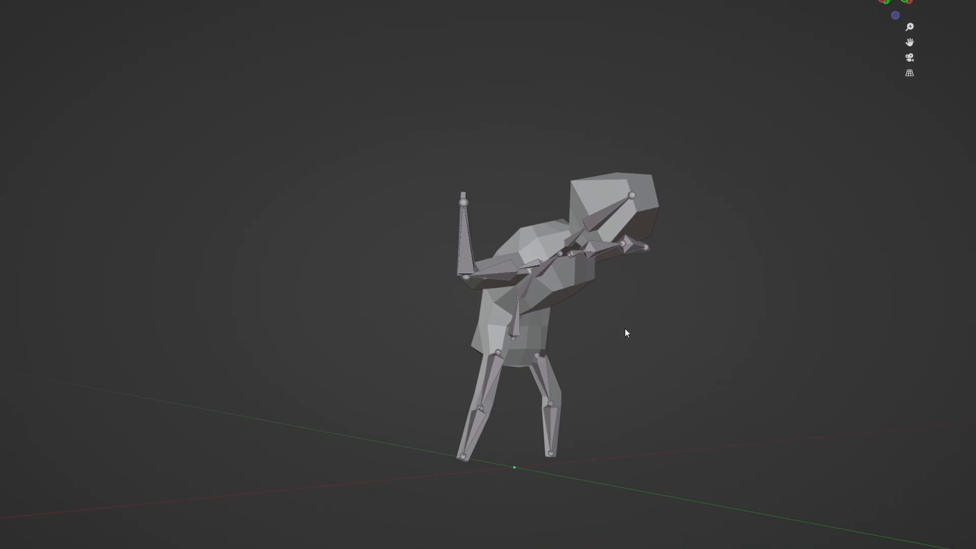
pyautogui.moveTo(626, 333); pyautogui.dragTo(550, 274)
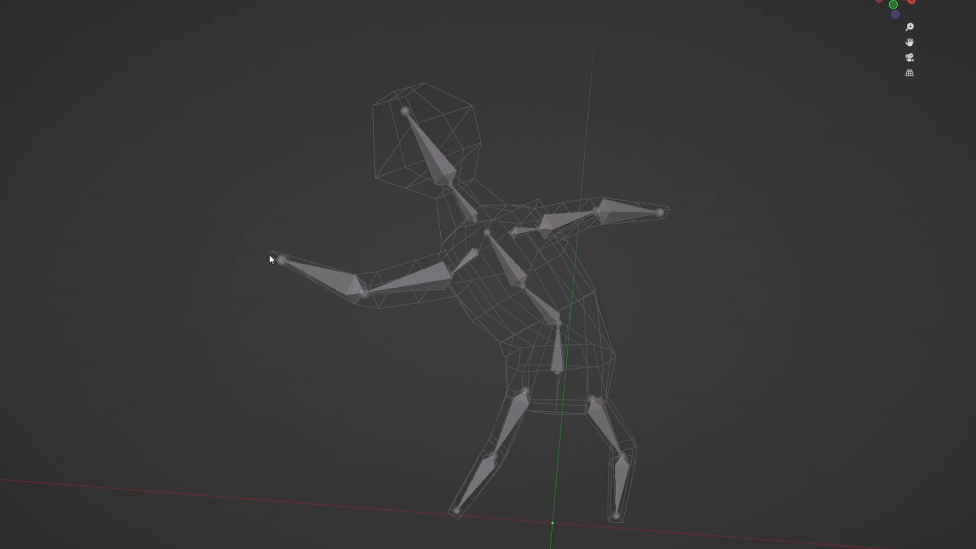
pyautogui.click(324, 280)
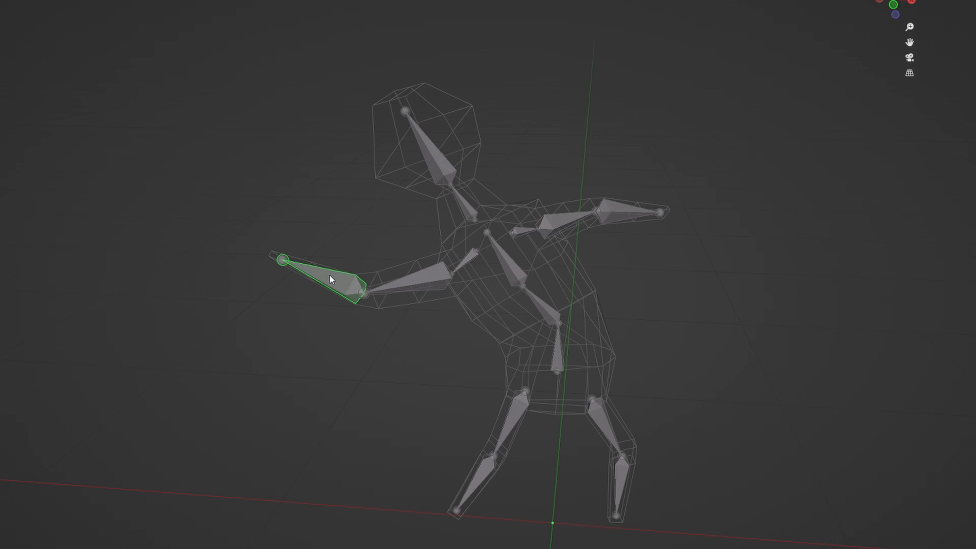
pyautogui.moveTo(330, 280); pyautogui.dragTo(419, 286)
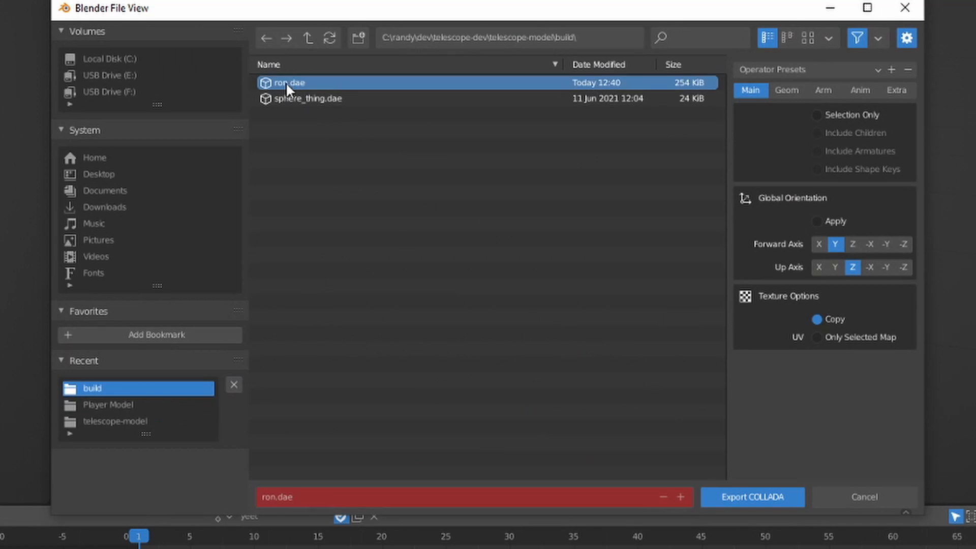
# - Choose ron.dae in the build folder as the COLLADA file to overwrite
pyautogui.click(752, 496)
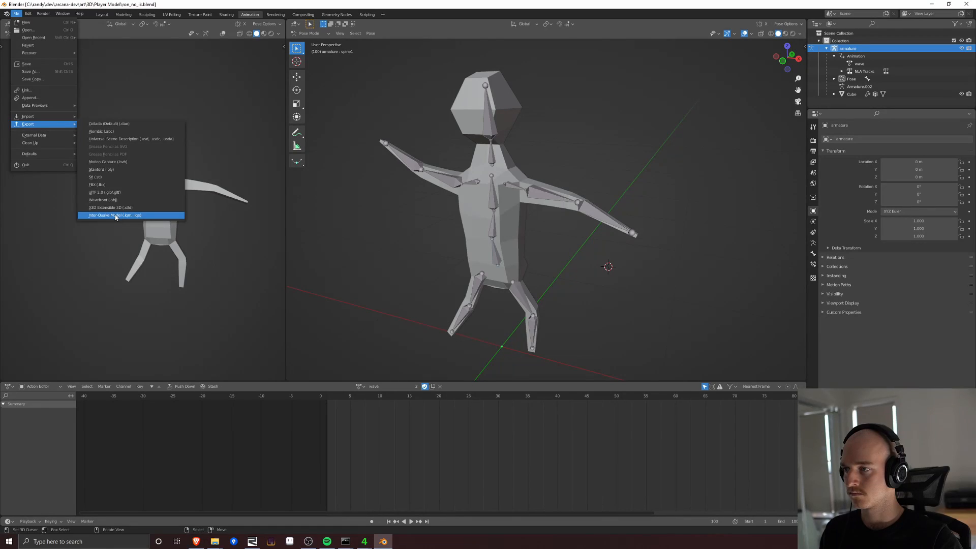
# - Start the FBX export and expand the debugger's child node to read its 'head_end' name
pyautogui.click(114, 214)
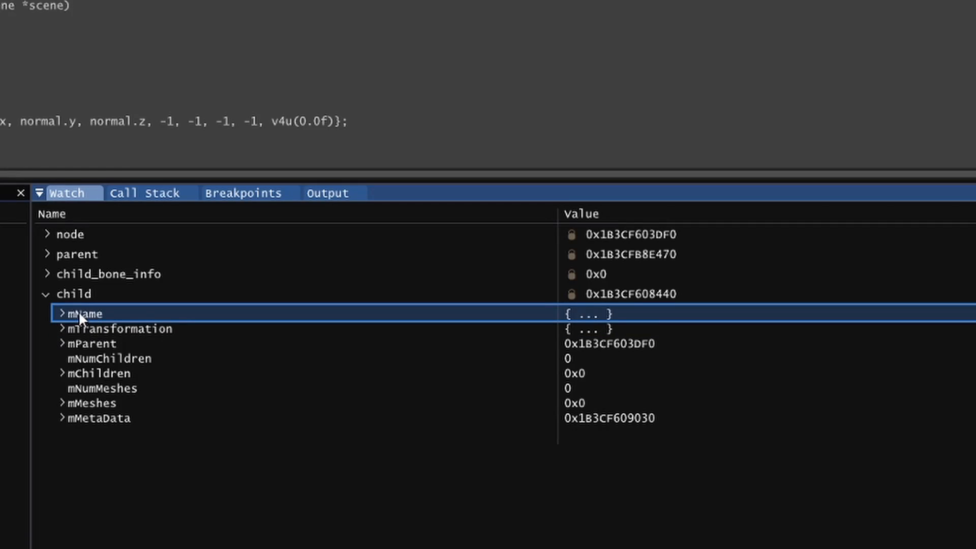
pyautogui.click(64, 313)
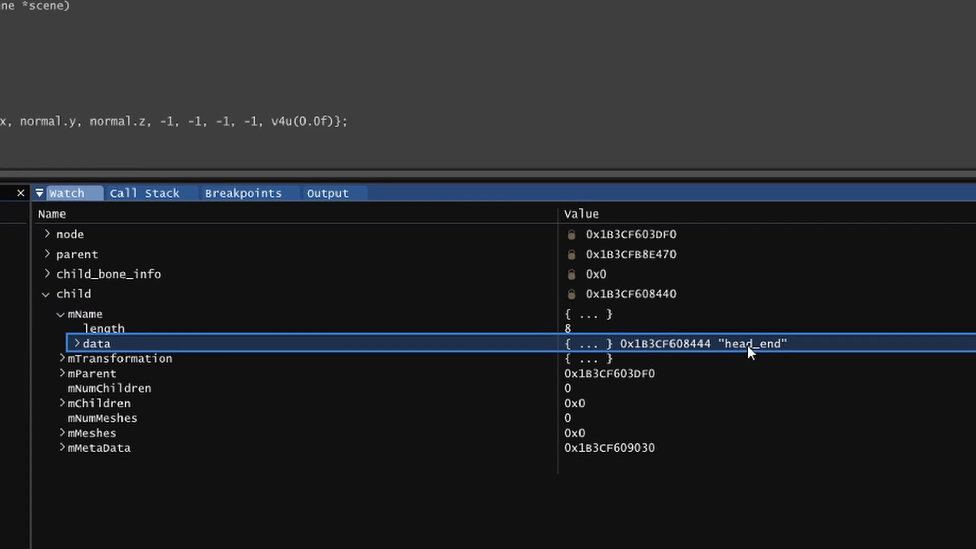
pyautogui.moveTo(502, 433)
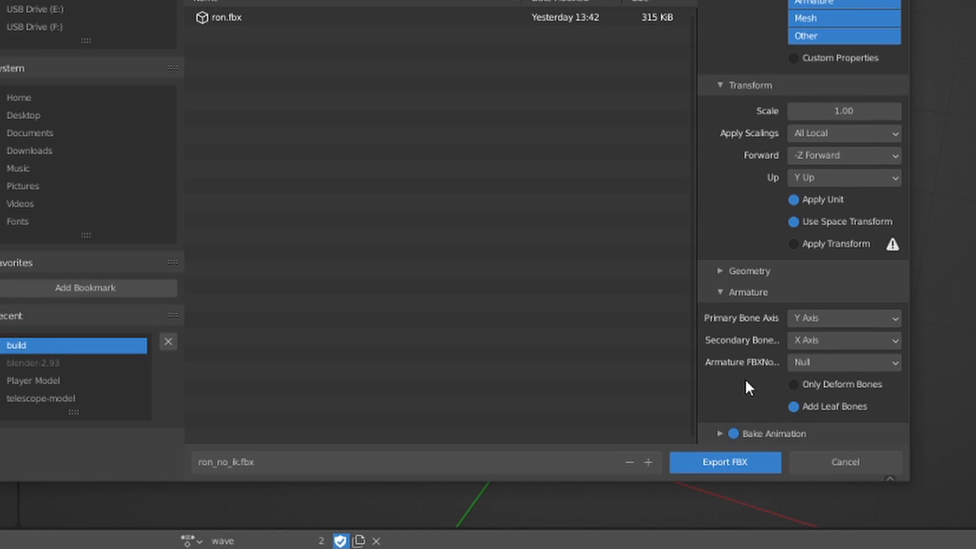
# - Untick Add Leaf Bones and export ron_no_ik.fbx
pyautogui.click(794, 407)
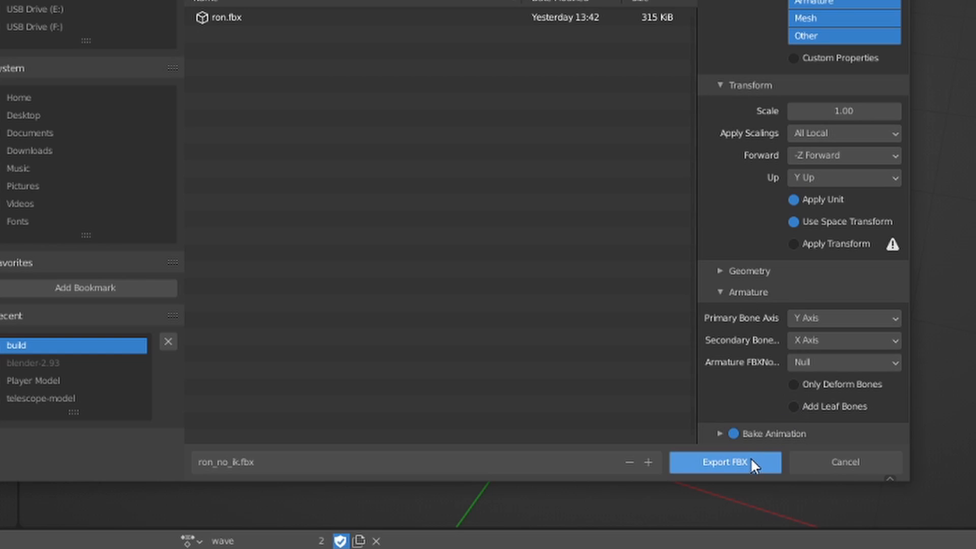
pyautogui.click(724, 462)
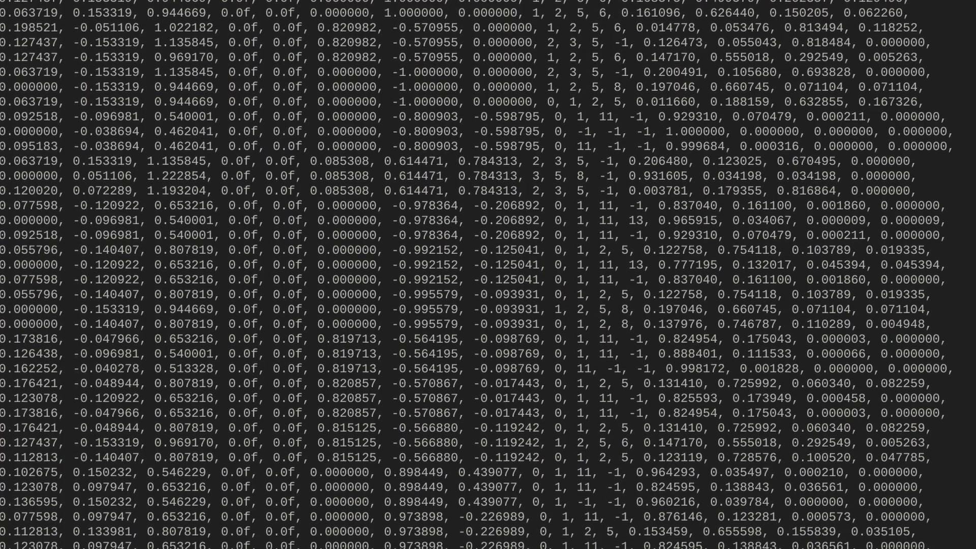
pyautogui.scroll(-3)
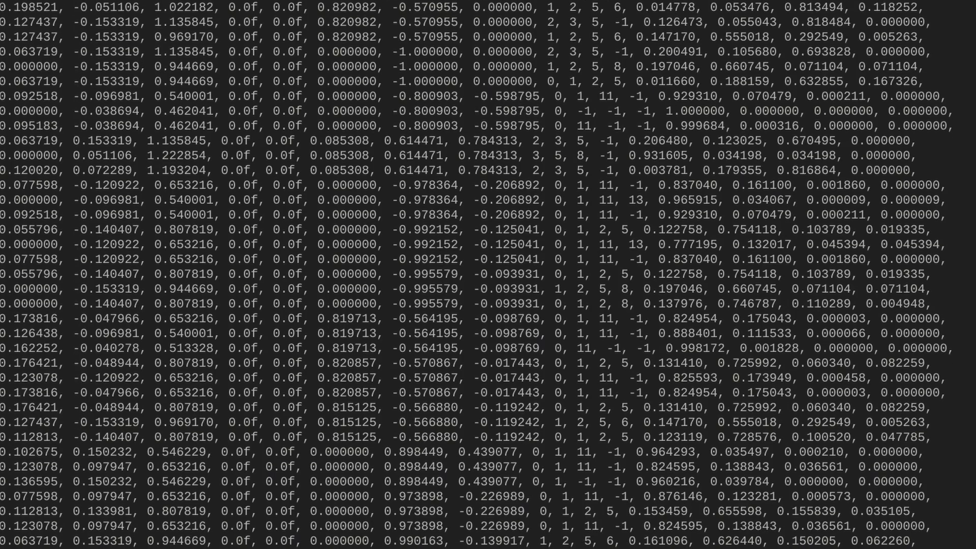
pyautogui.scroll(-3)
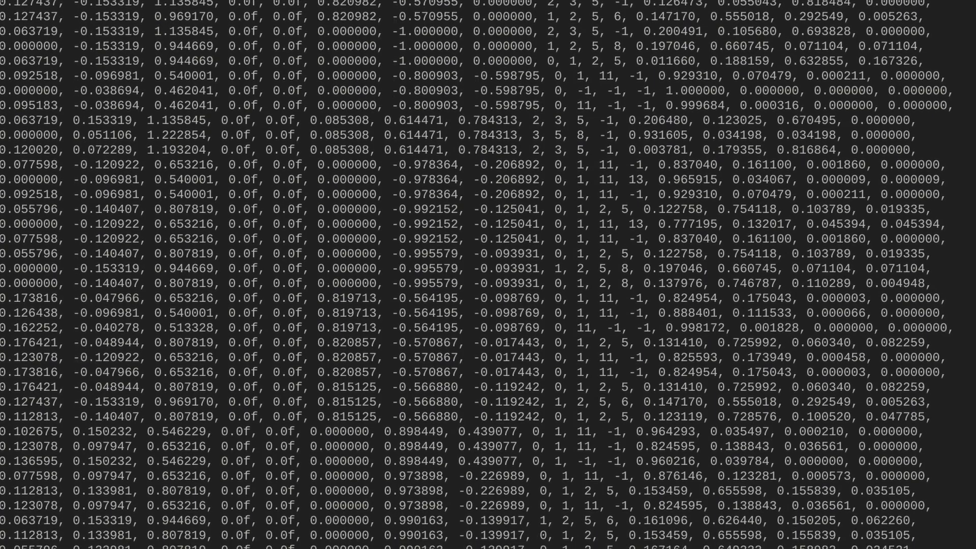
pyautogui.scroll(-3)
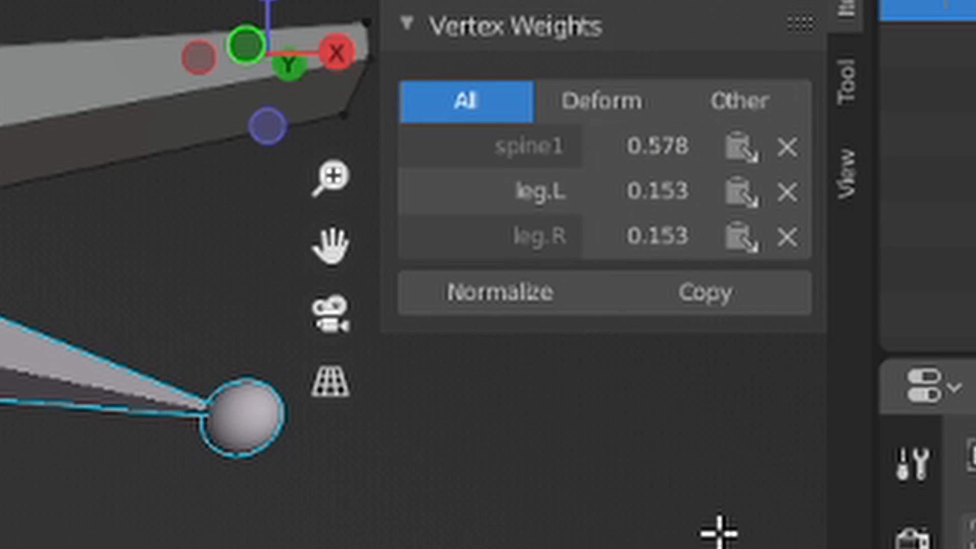
pyautogui.moveTo(713, 532)
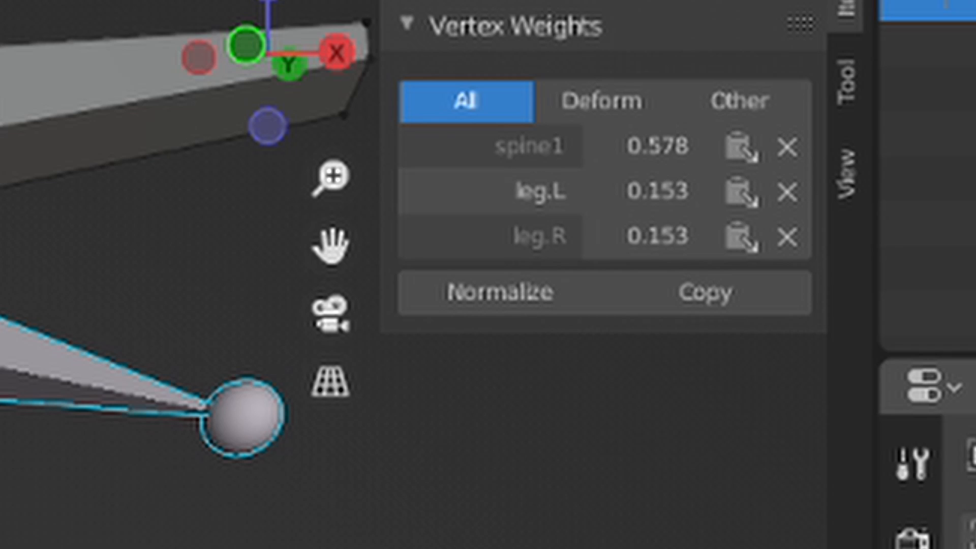
# - Open the Weights menu in Weight Paint mode to reach Normalize All
pyautogui.click(243, 42)
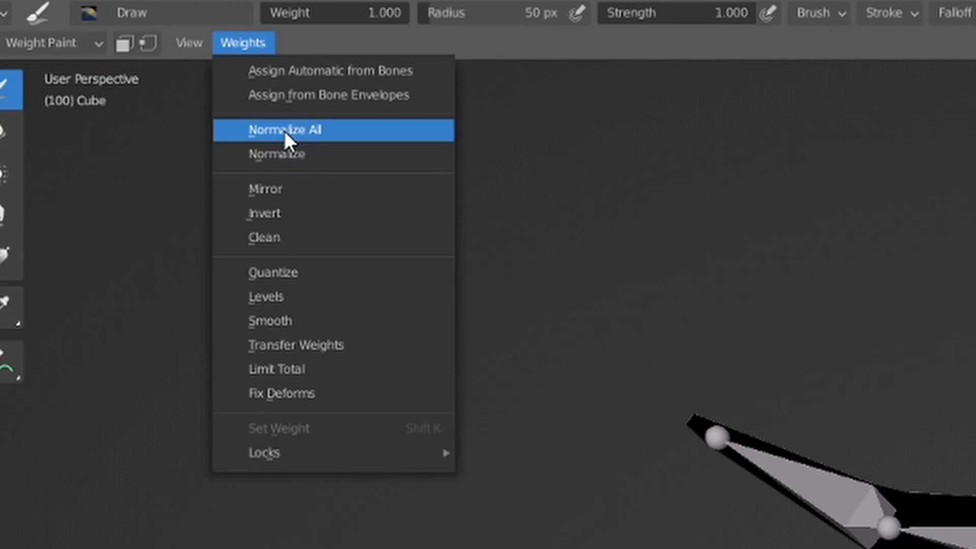